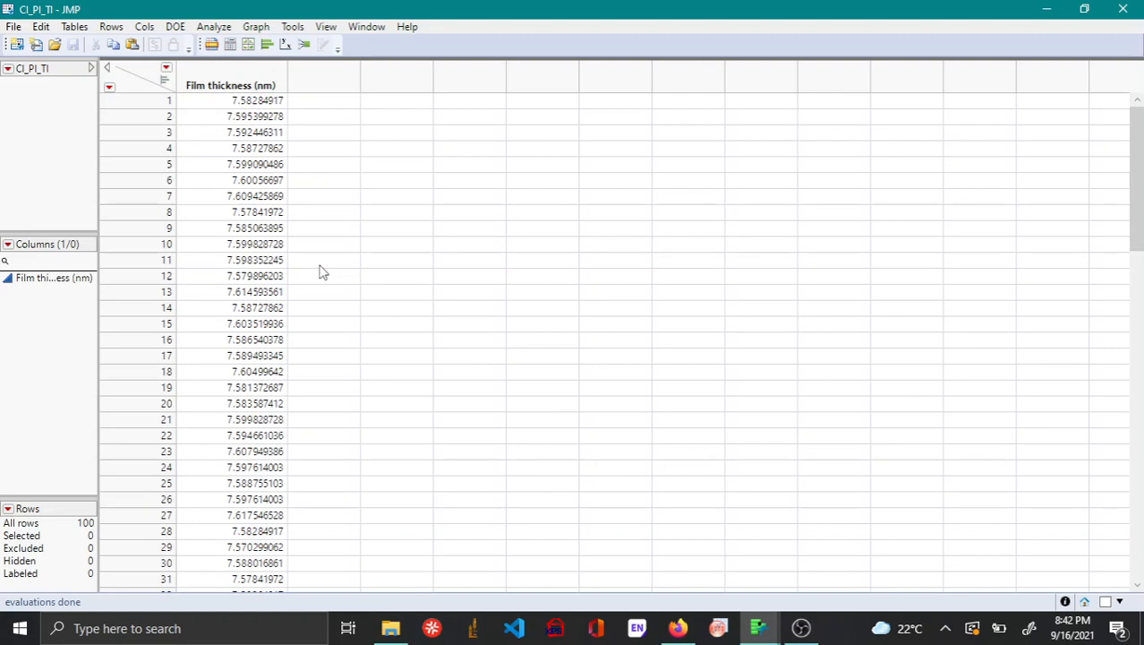
mouse_move(301, 151)
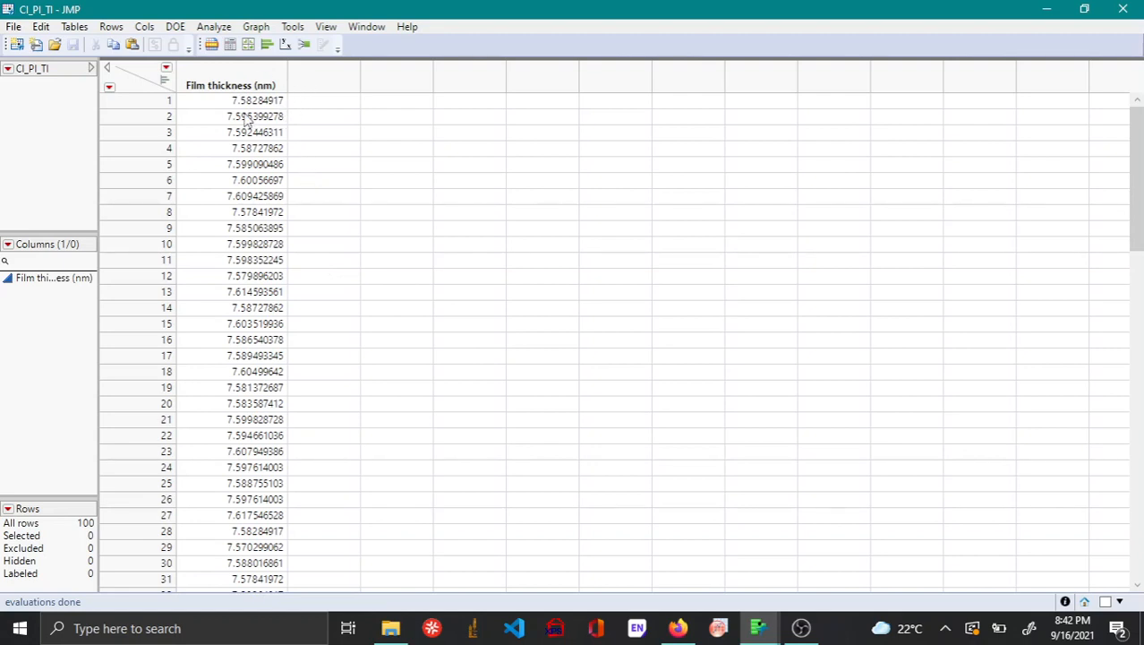
mouse_move(262, 298)
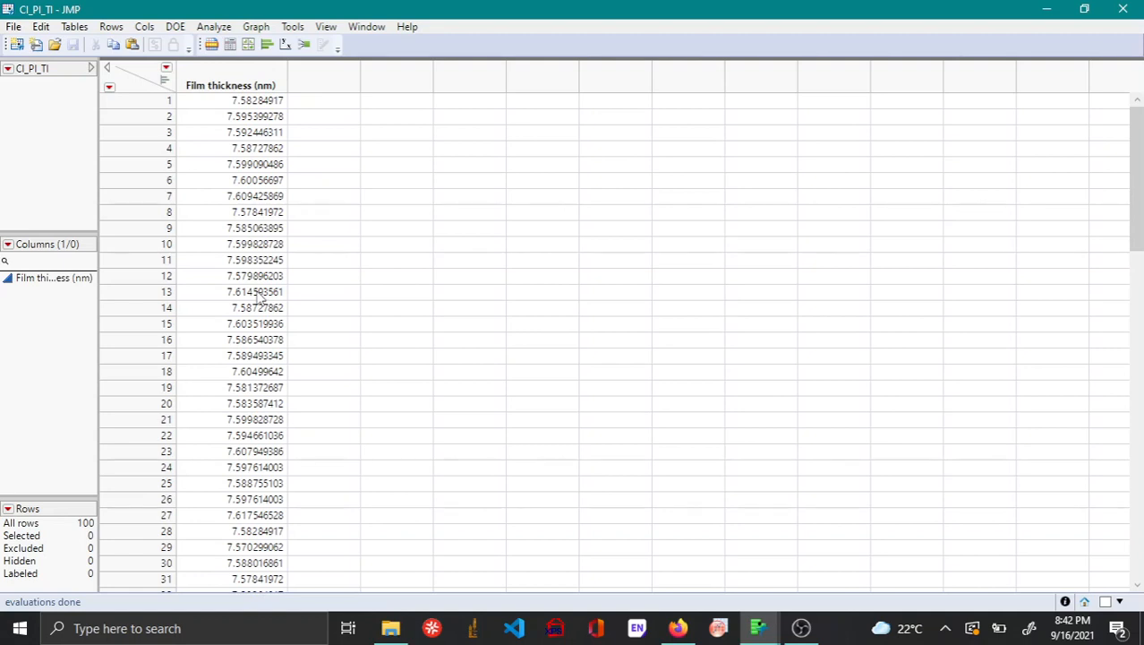
mouse_move(342, 183)
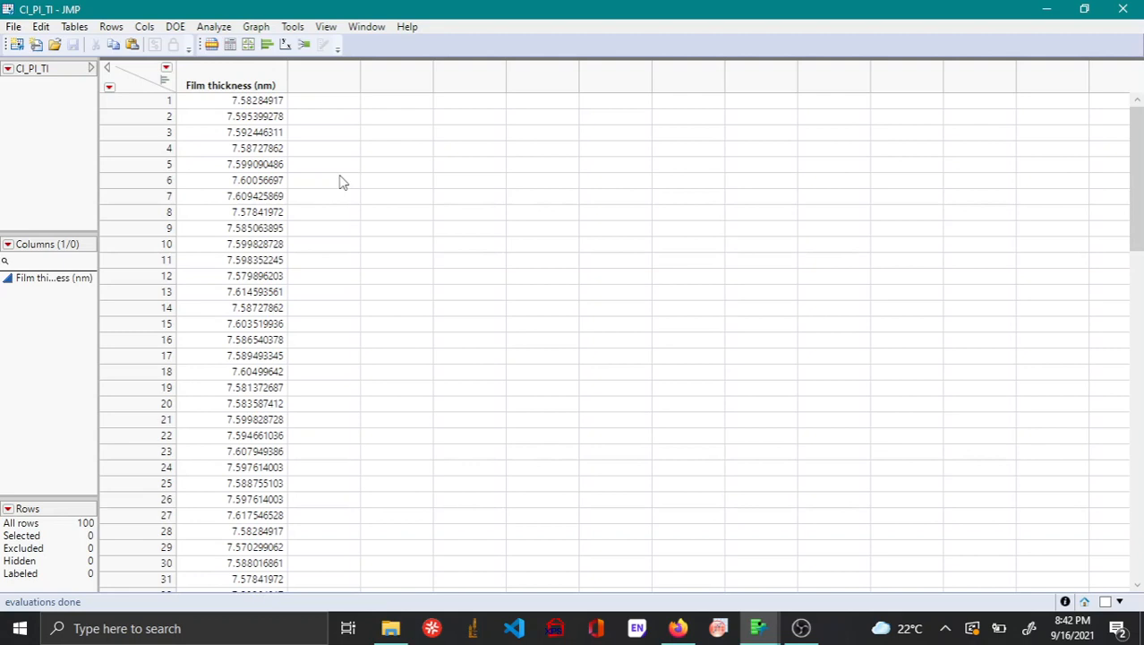
mouse_move(326, 190)
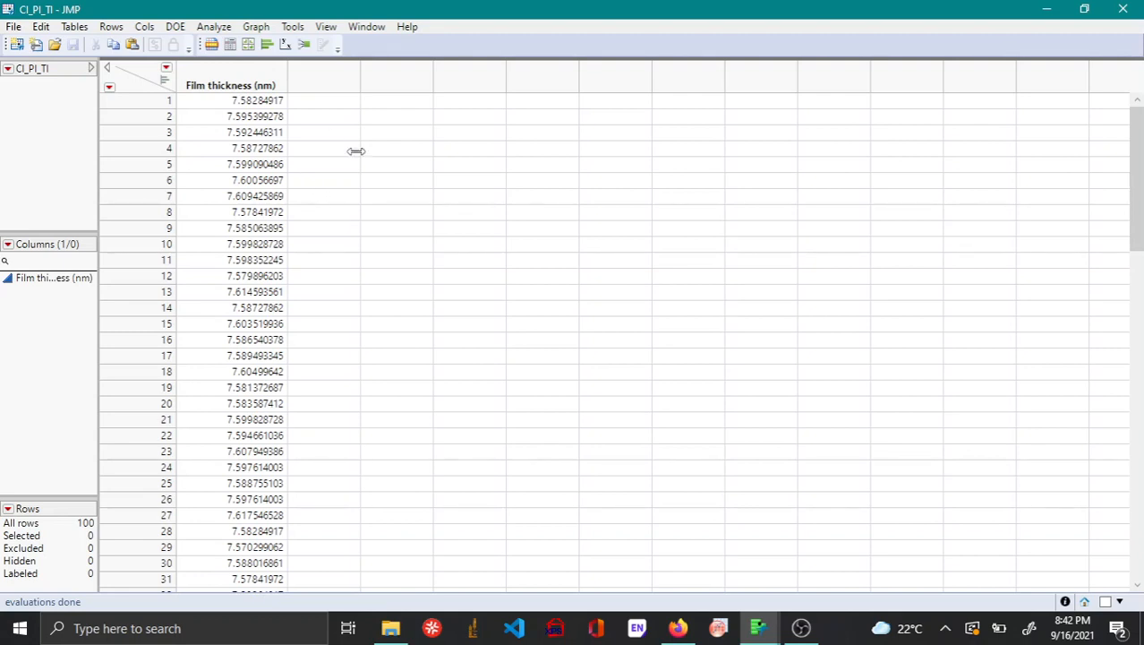
mouse_move(218, 233)
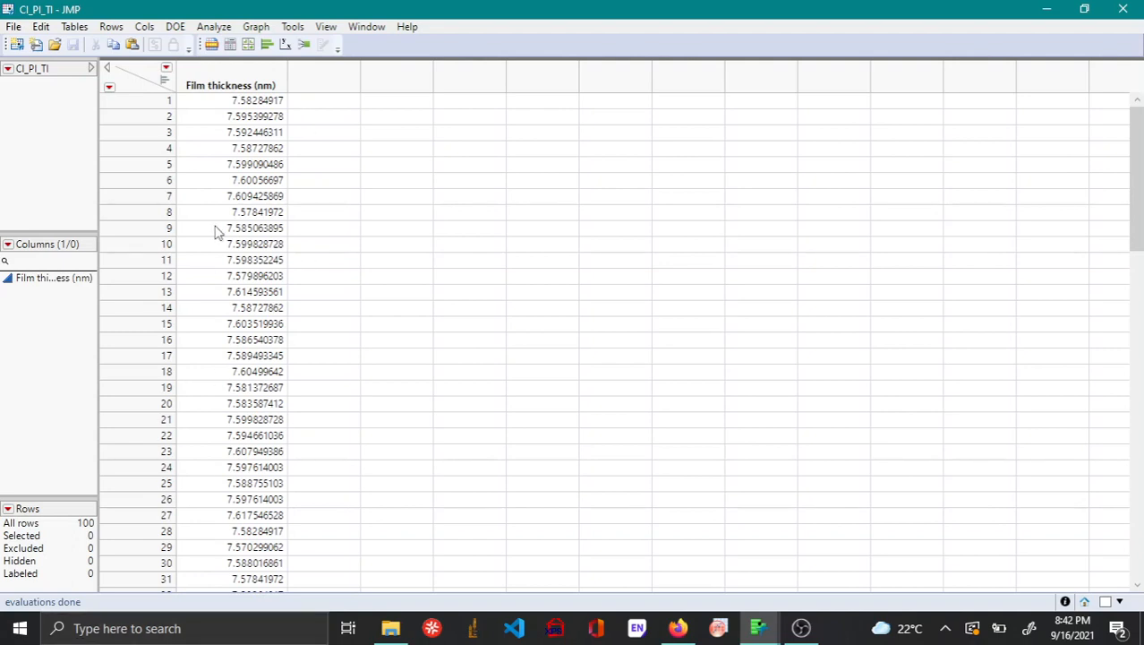
mouse_move(218, 245)
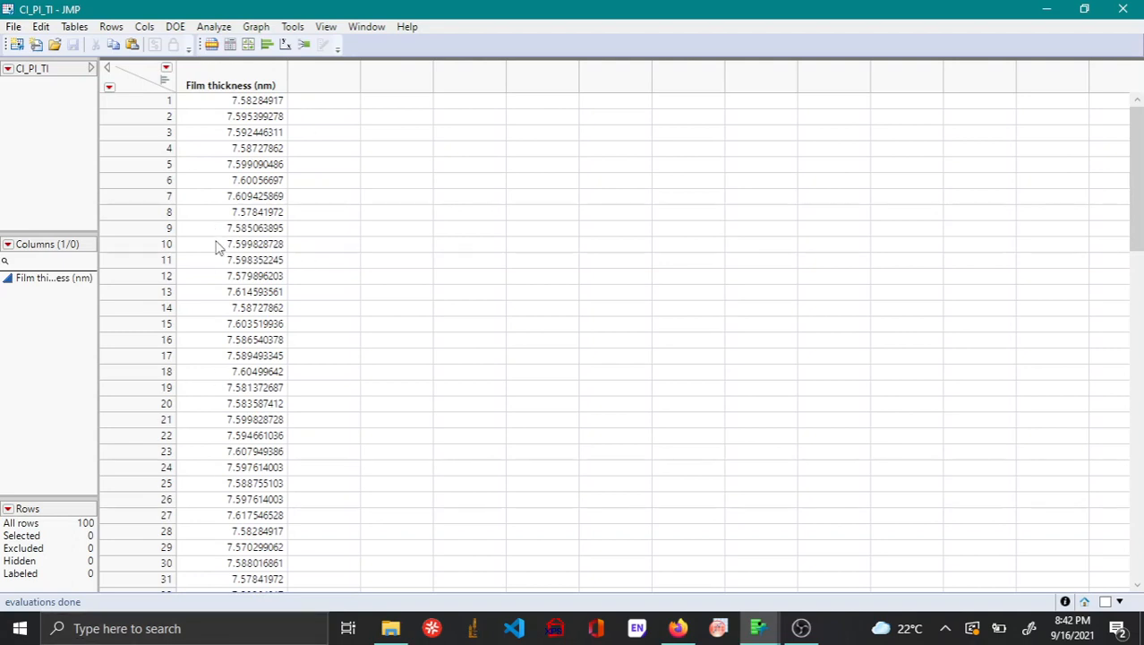
Step: Run a Distribution analysis with Film thickness (nm) as the Y, Columns variable
left_click(213, 26)
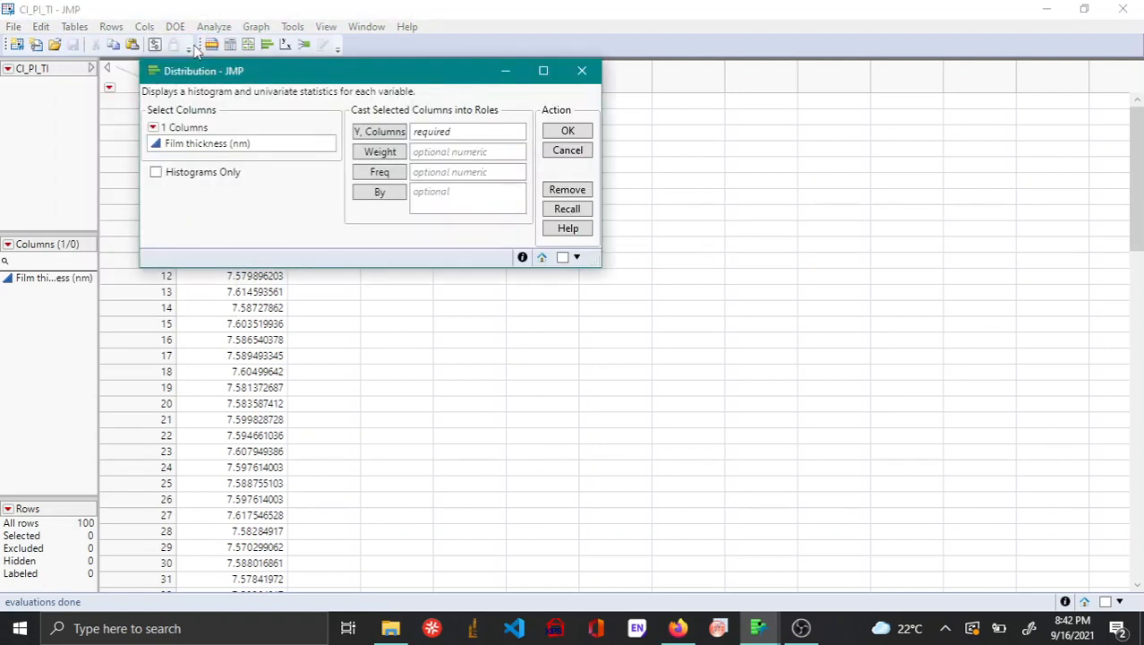
left_click(380, 131)
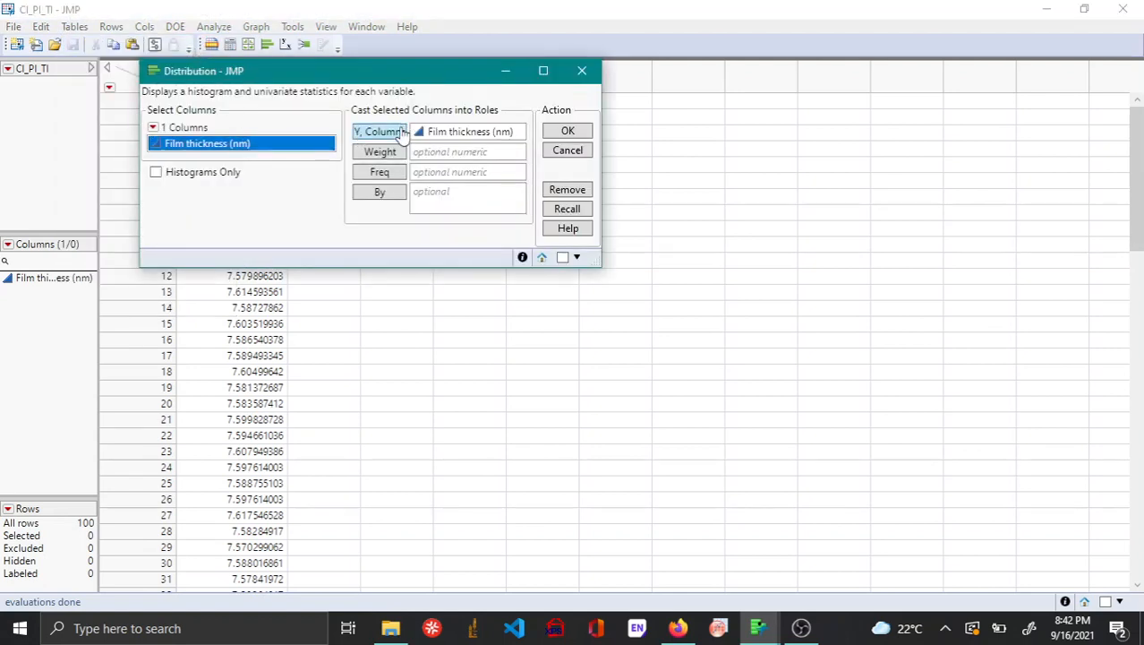
left_click(567, 131)
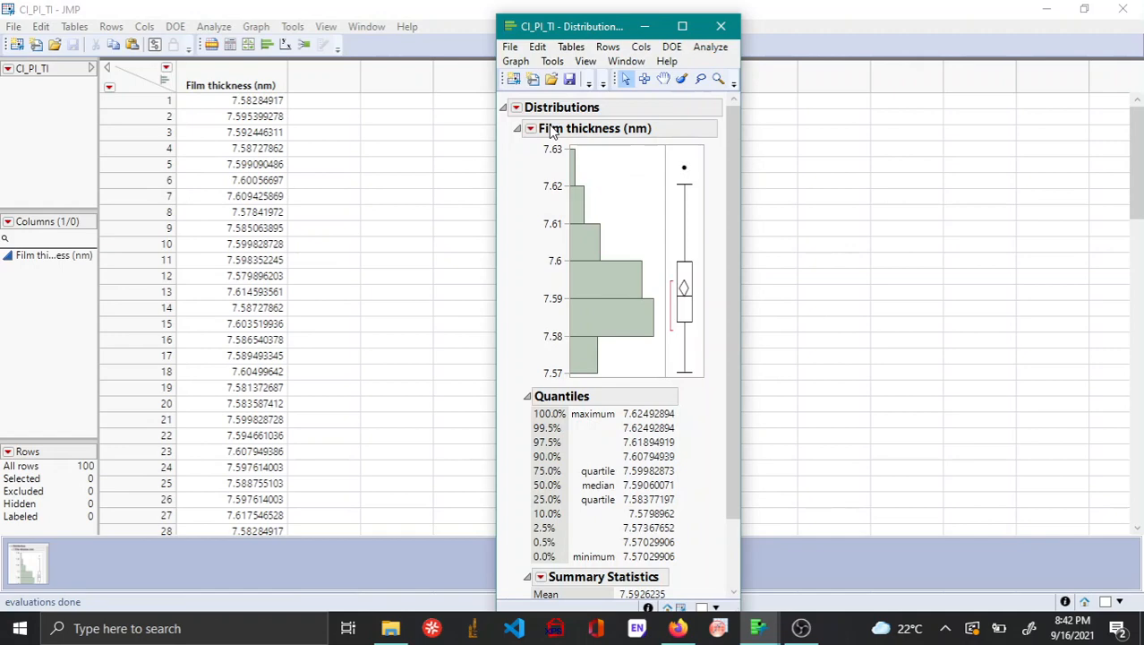
left_click(515, 129)
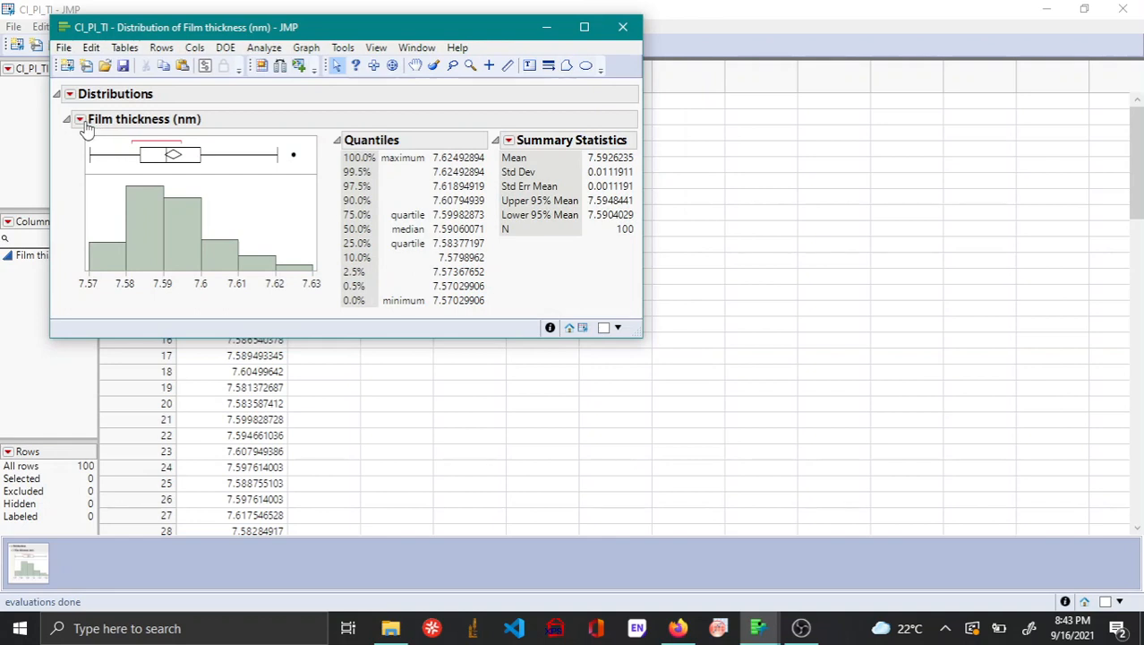
Step: Start a Test Equivalence of the mean from the Film thickness red-triangle menu
left_click(80, 118)
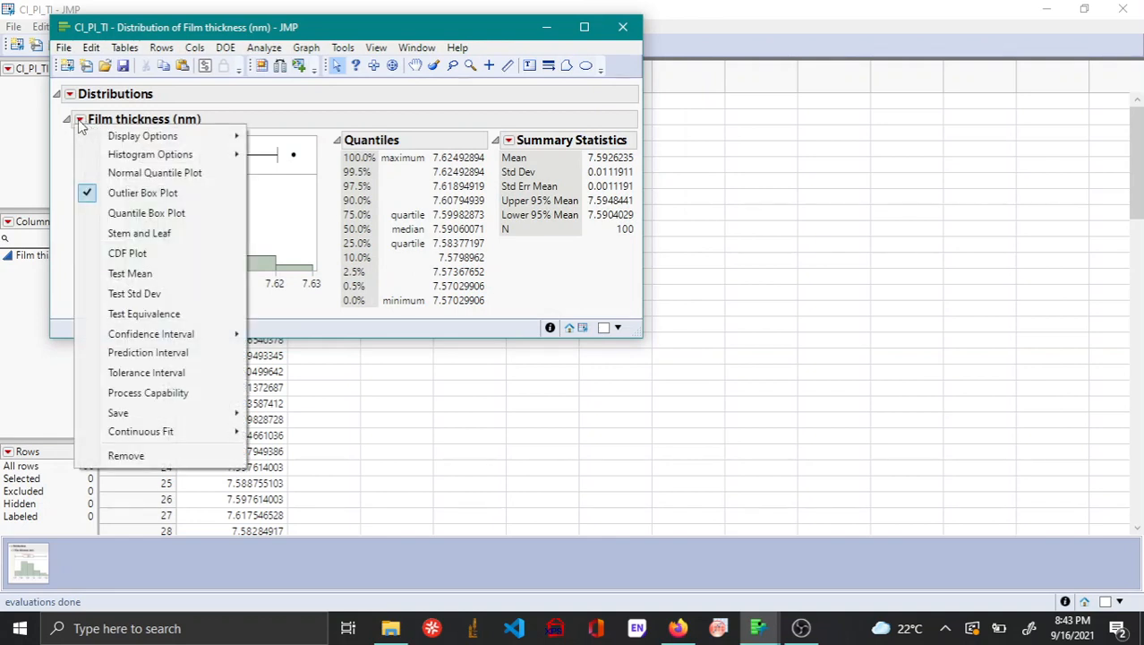
mouse_move(144, 313)
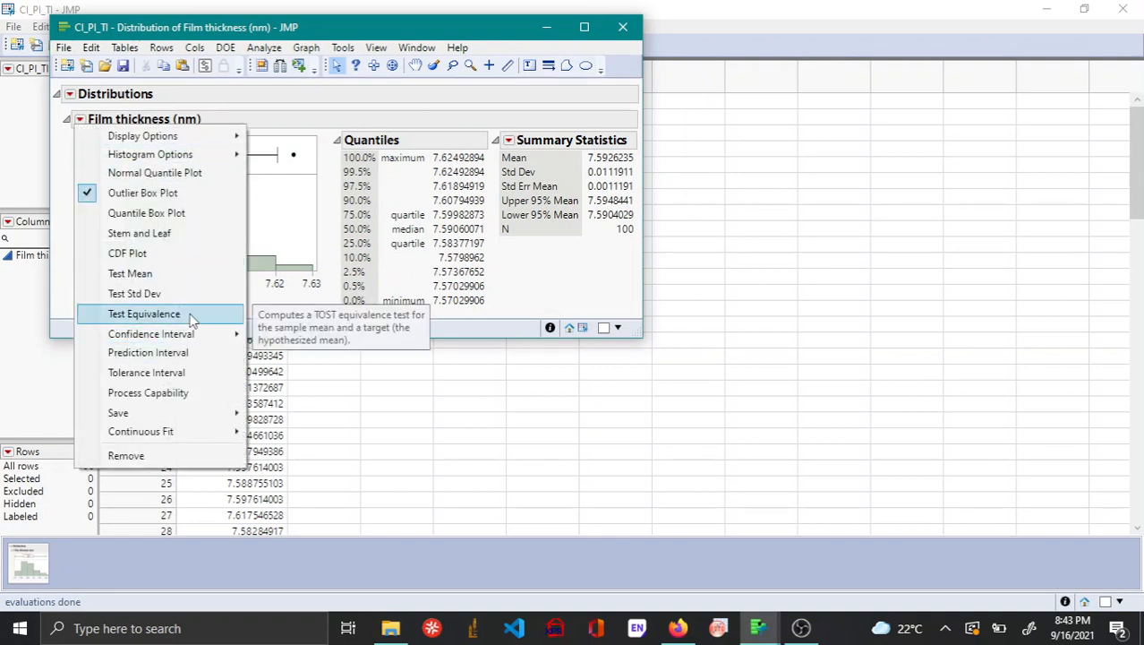
left_click(143, 314)
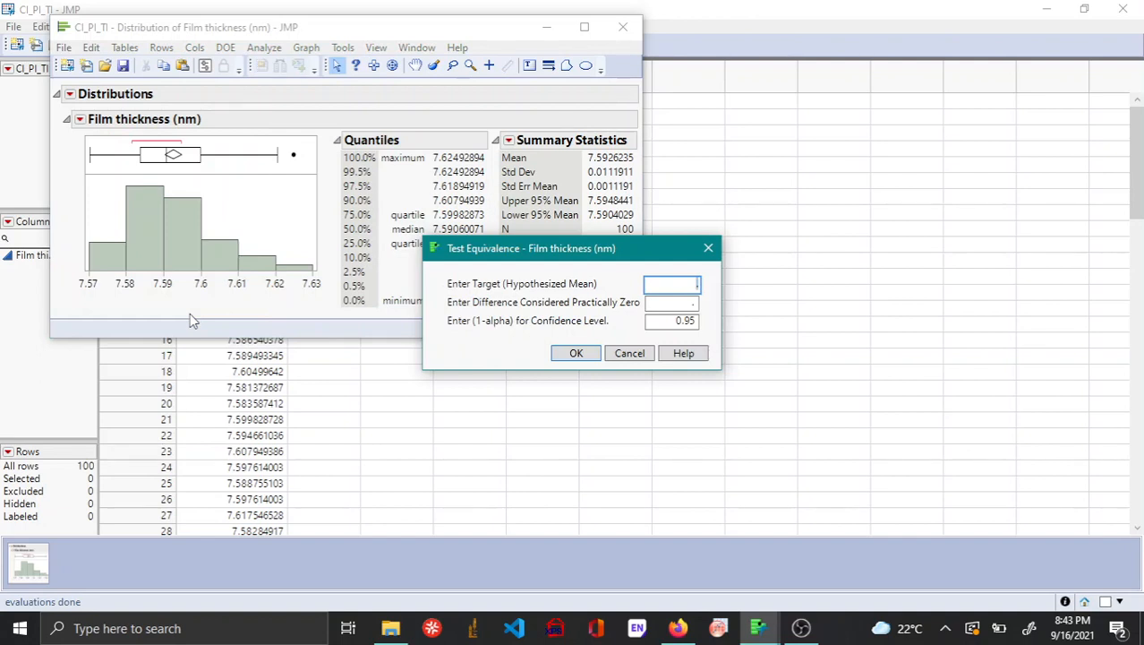
Step: Enter target mean 7.594 and practically-zero difference 0.006, keeping confidence 0.95
type("7.594")
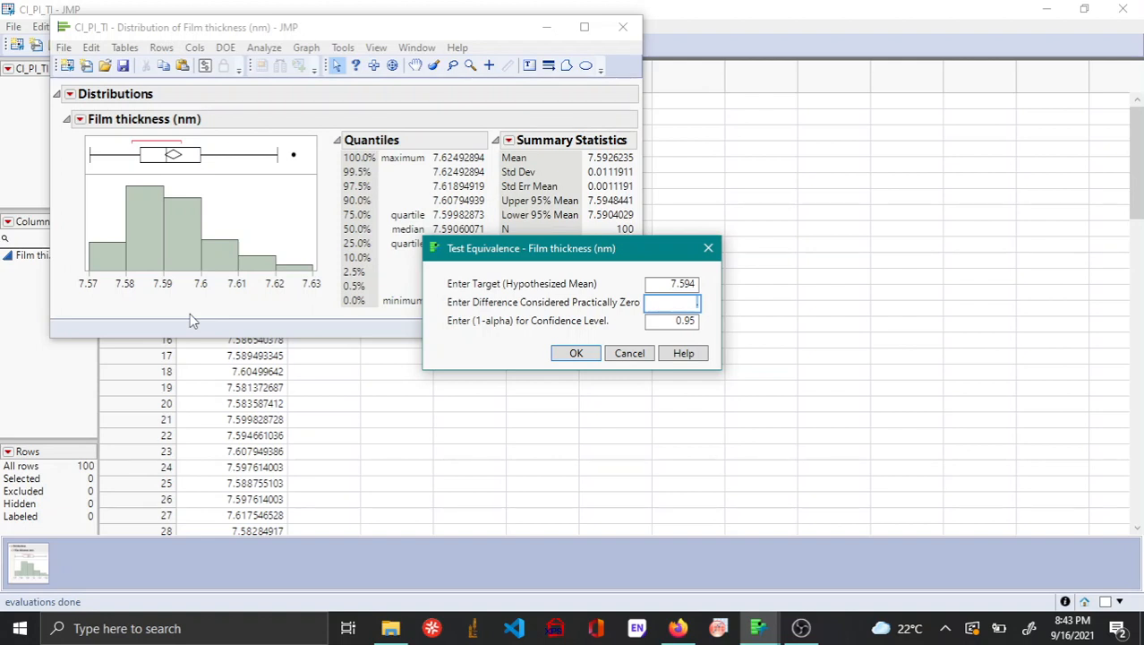
type("0.006")
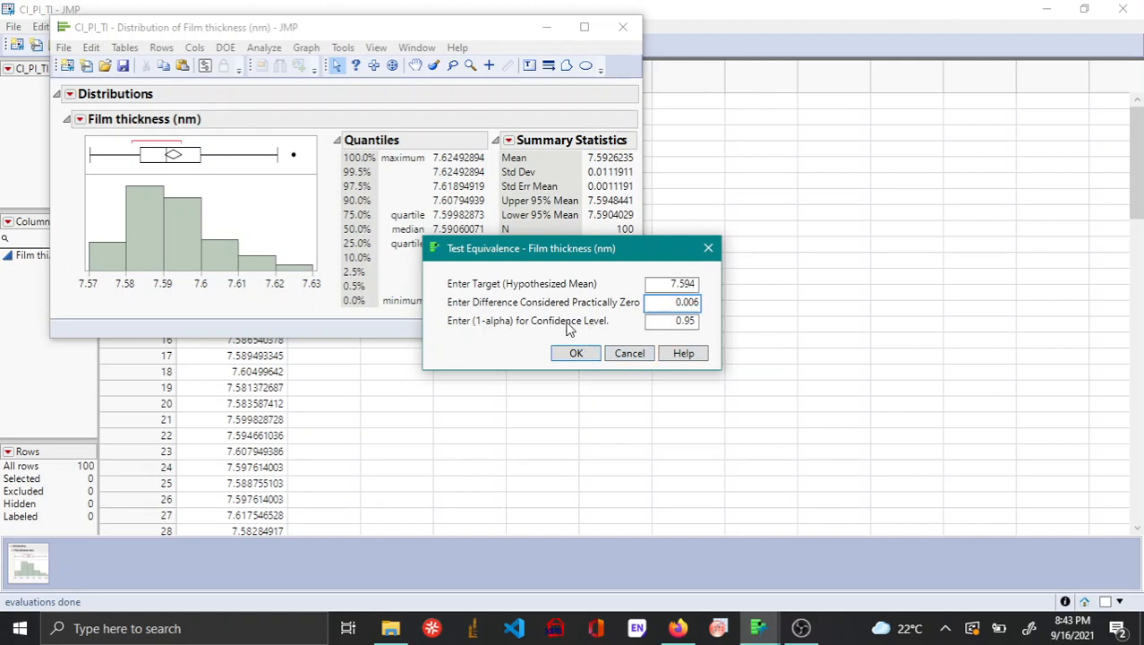
mouse_move(646, 336)
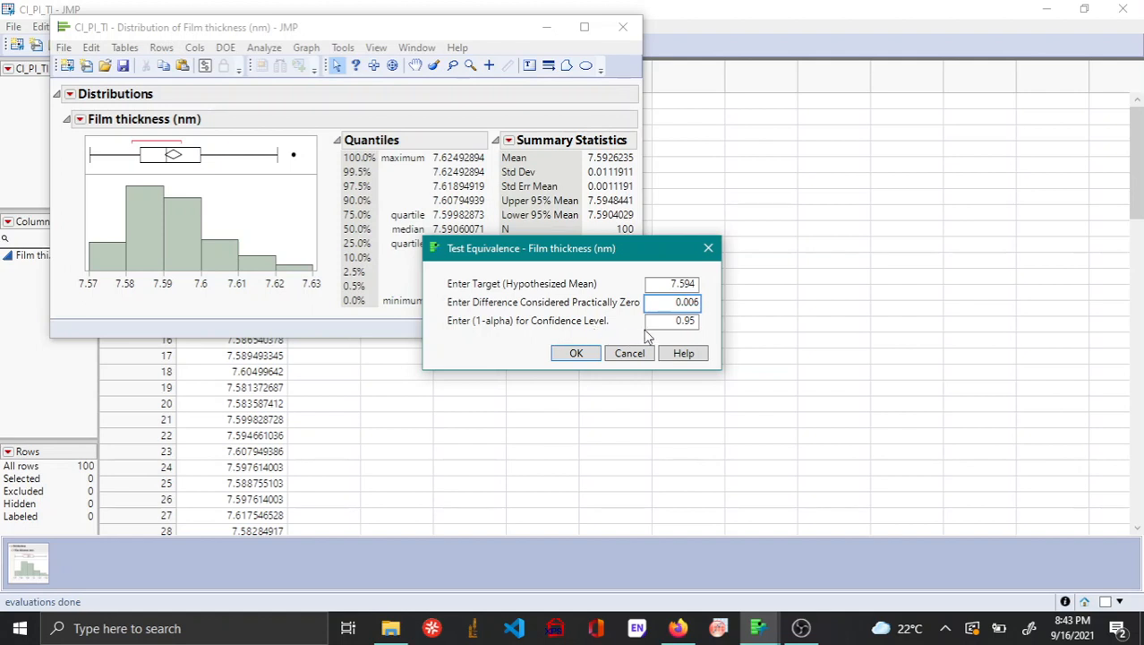
mouse_move(699, 344)
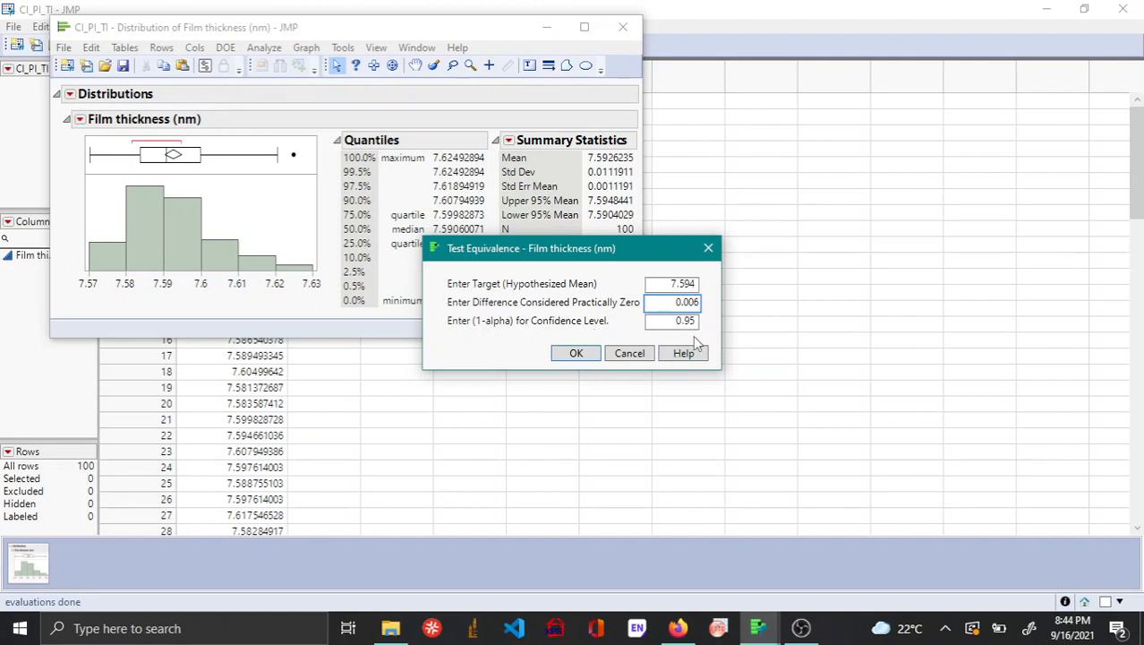
Step: Generate the TOST results showing the mean is equivalent to 7.594 (max p < .0001)
left_click(576, 351)
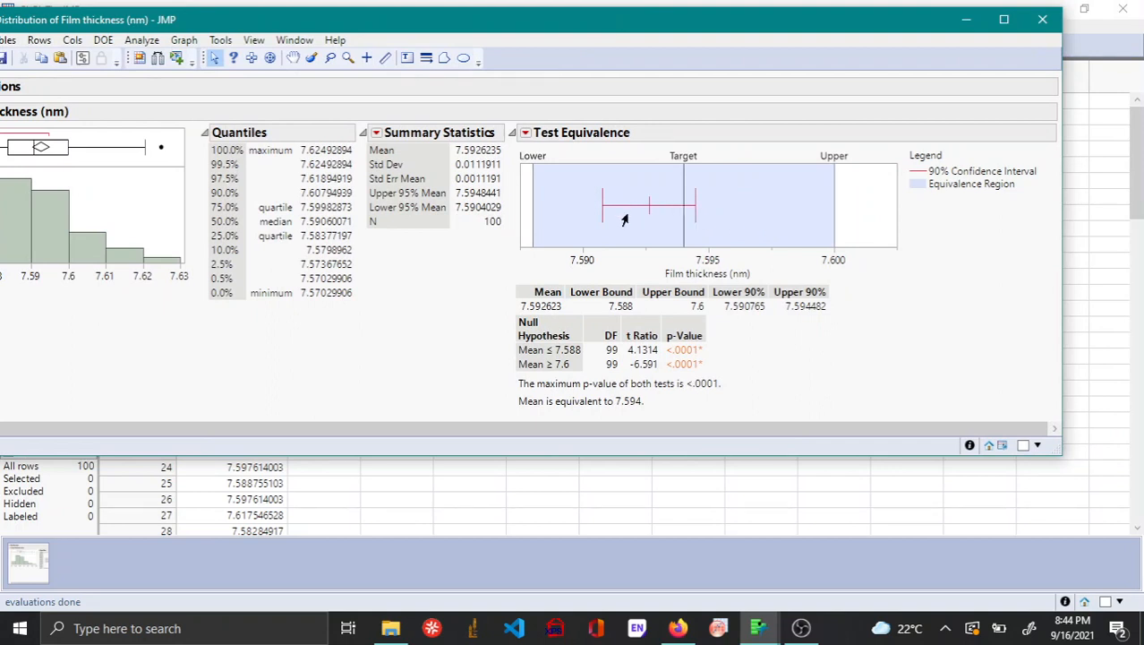
mouse_move(684, 201)
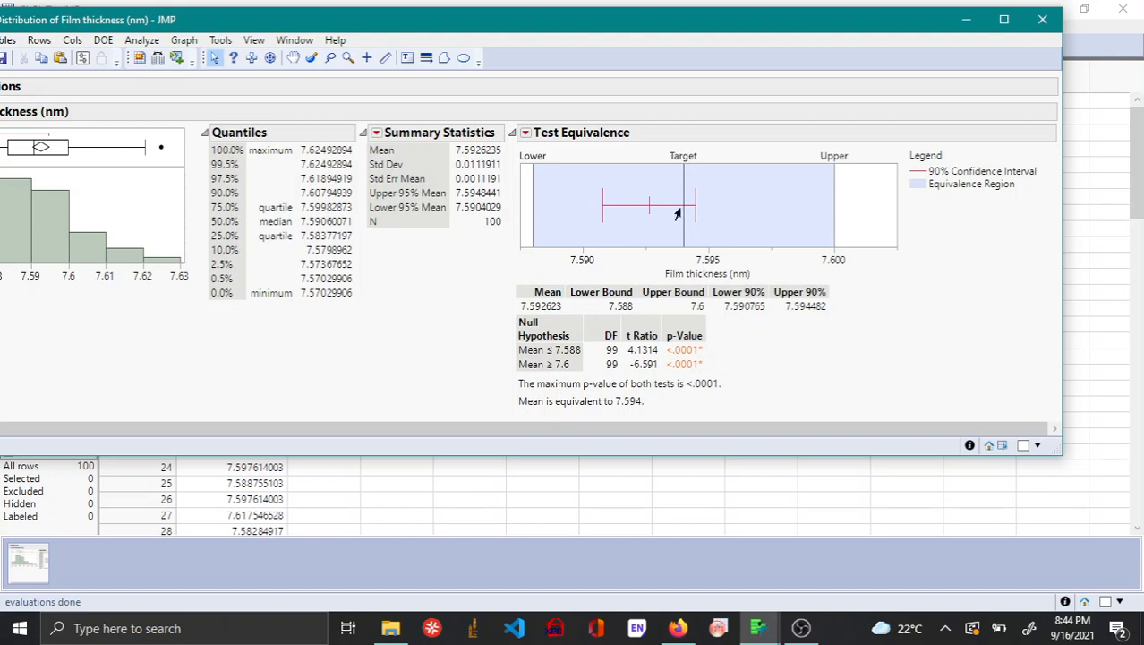
mouse_move(682, 213)
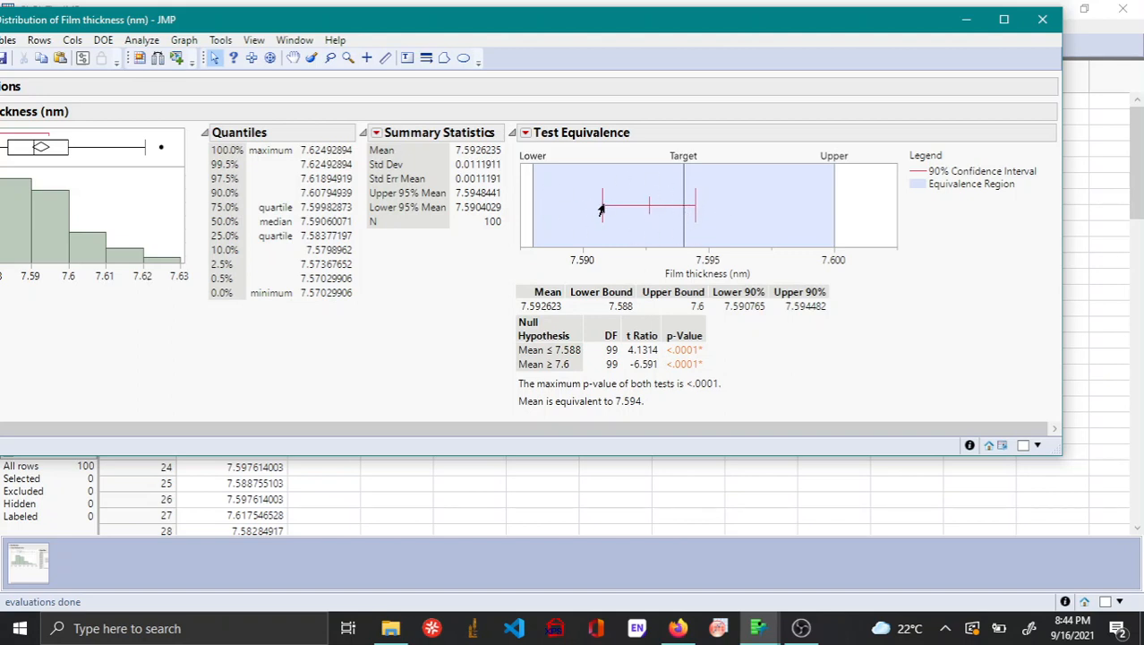
mouse_move(831, 217)
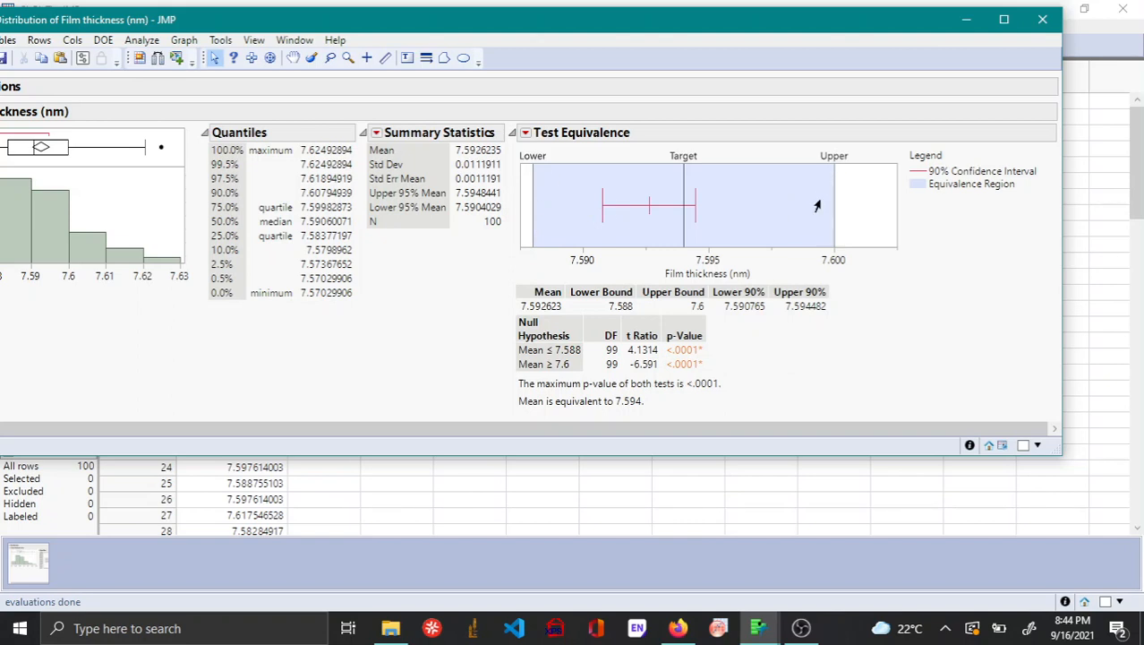
mouse_move(737, 227)
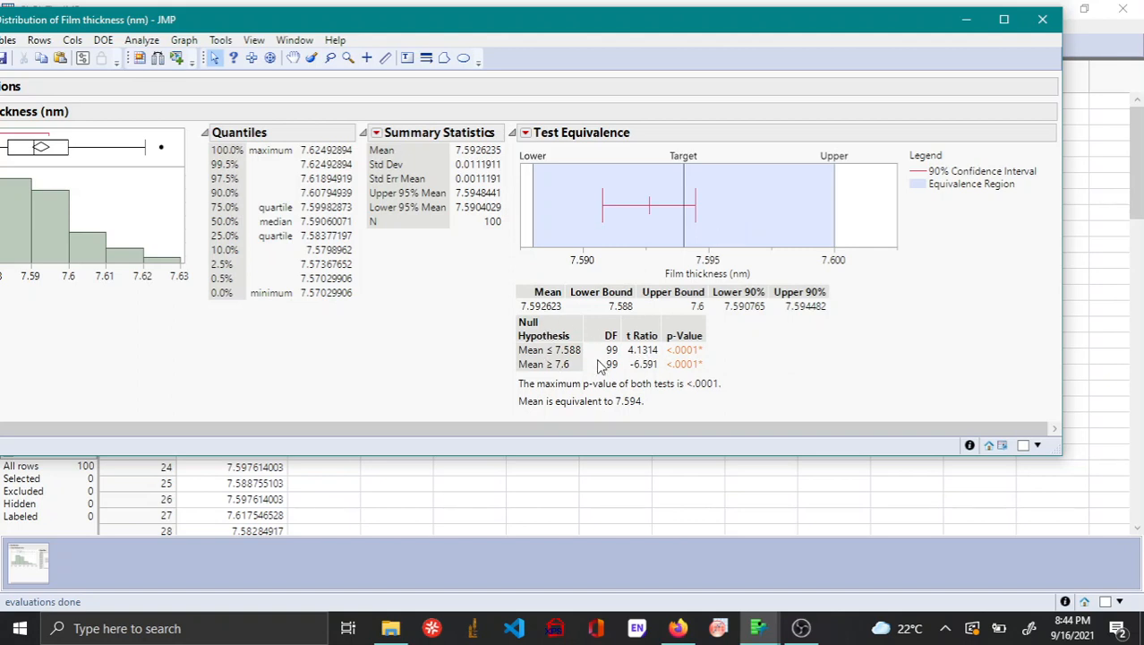
mouse_move(565, 367)
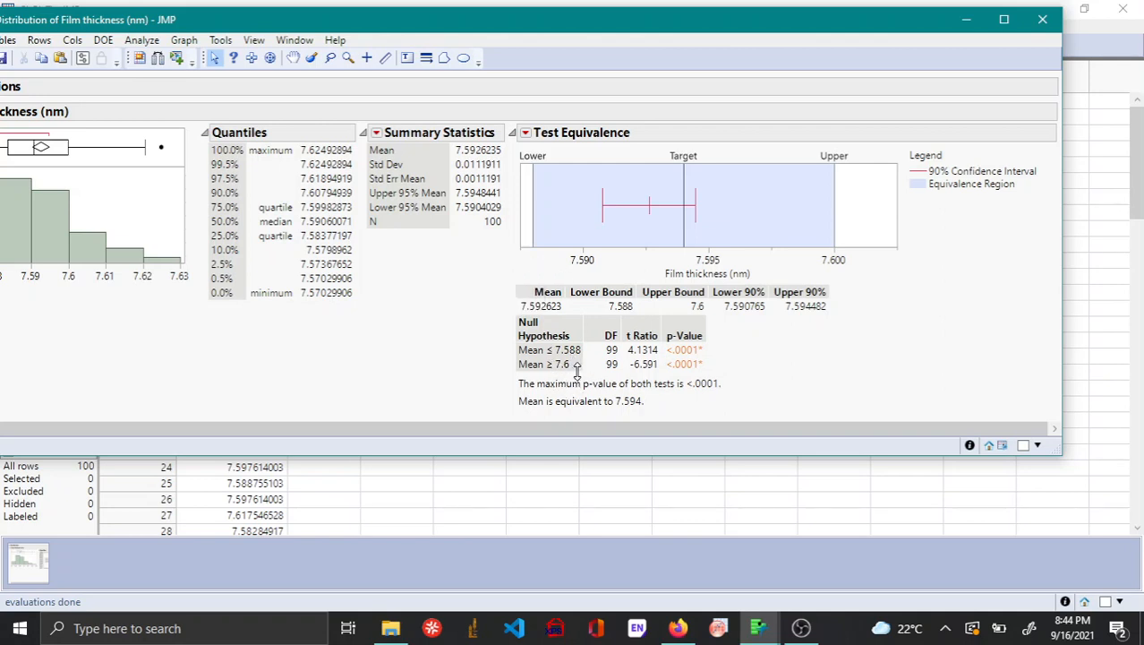
mouse_move(779, 297)
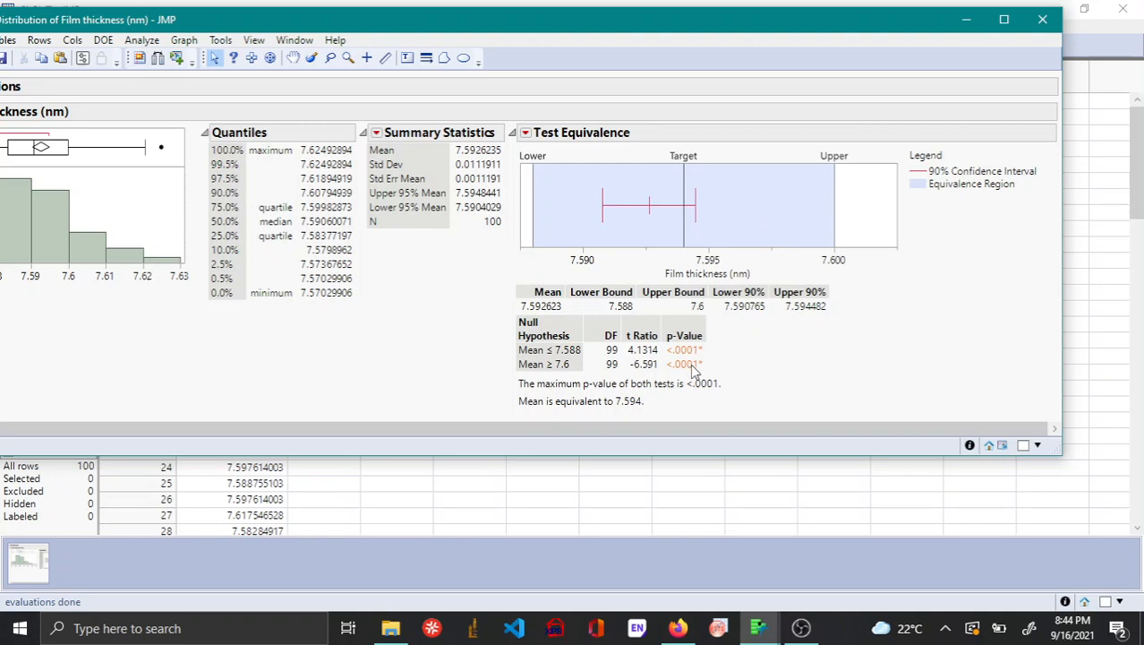
mouse_move(709, 369)
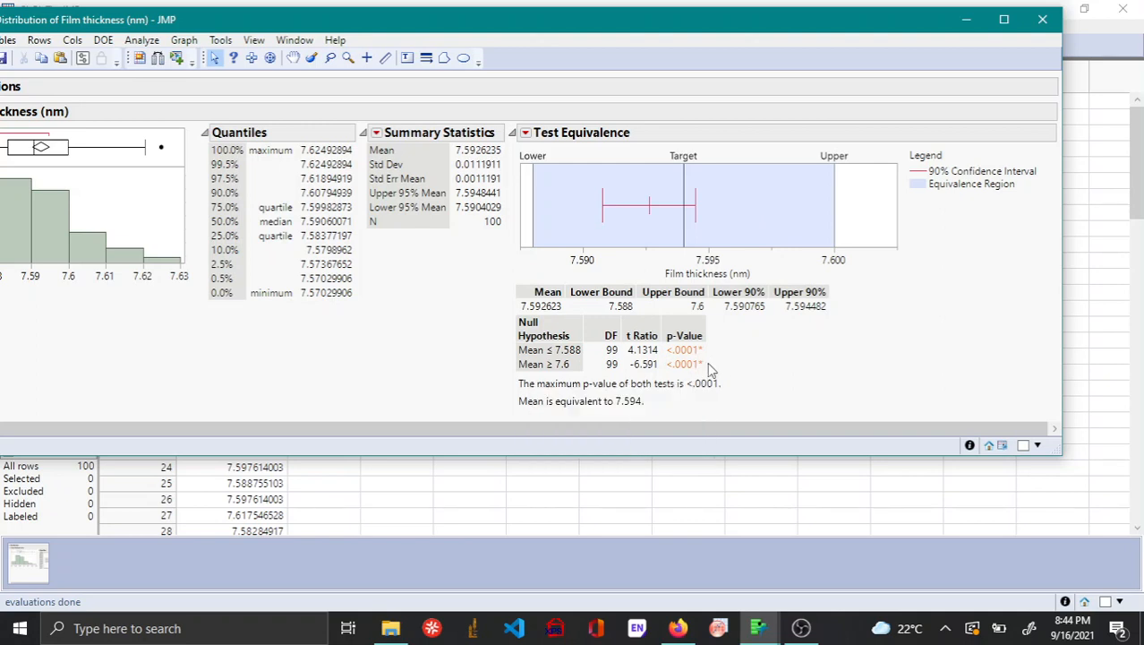